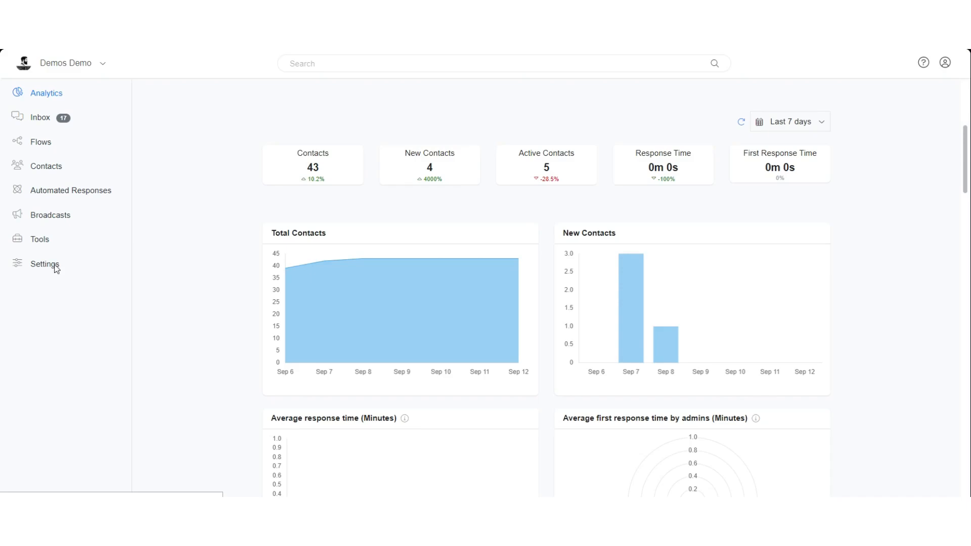
From Settings > Integrations, expand Zapier and follow the 'Chatrace in Zapier' link
click(44, 263)
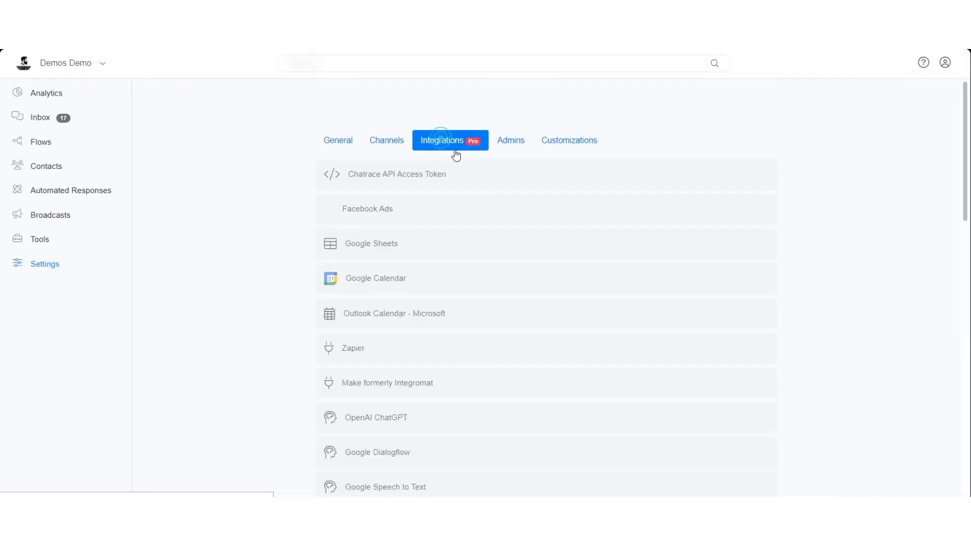
scroll(down, 3)
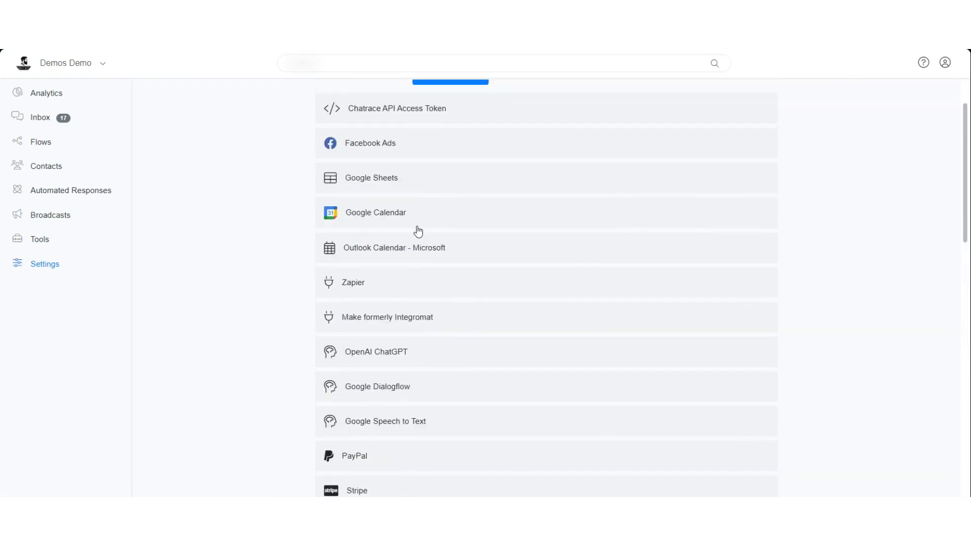
click(354, 282)
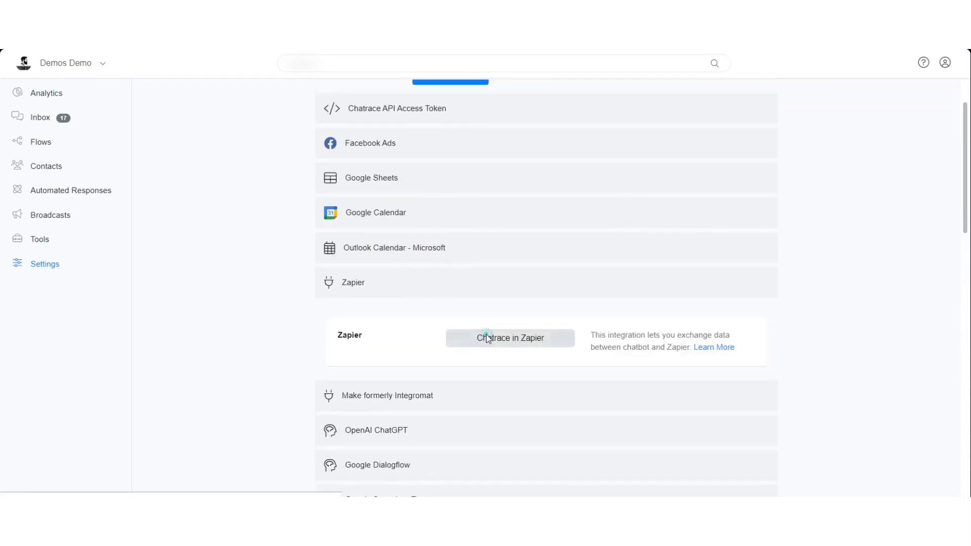
click(509, 338)
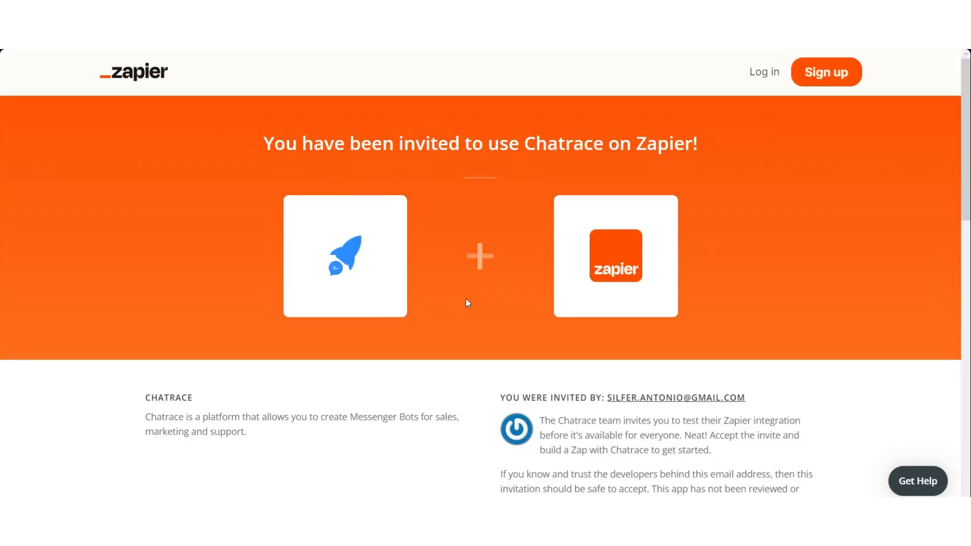
mouse_move(486, 334)
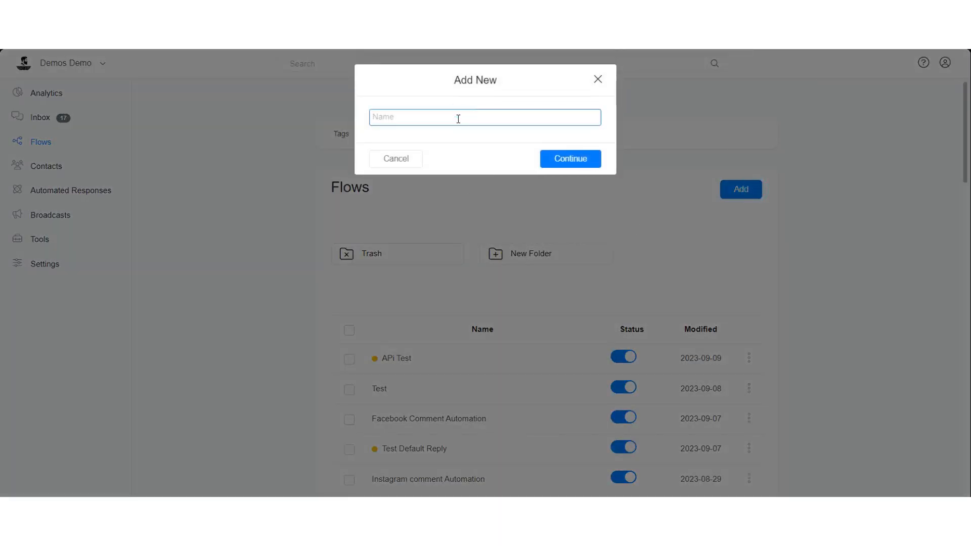
Name the new flow Zapier_test and continue into the flow editor
text(Zapier)
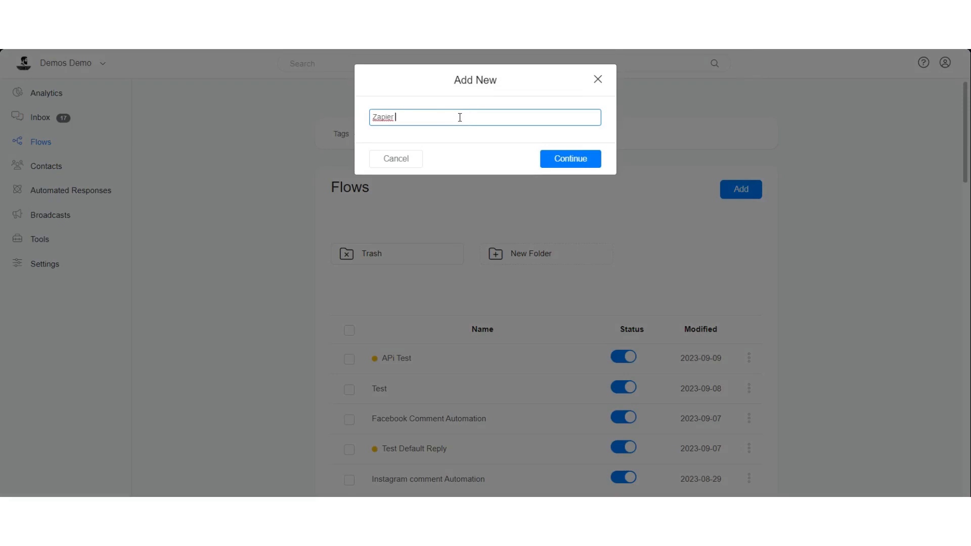
click(569, 159)
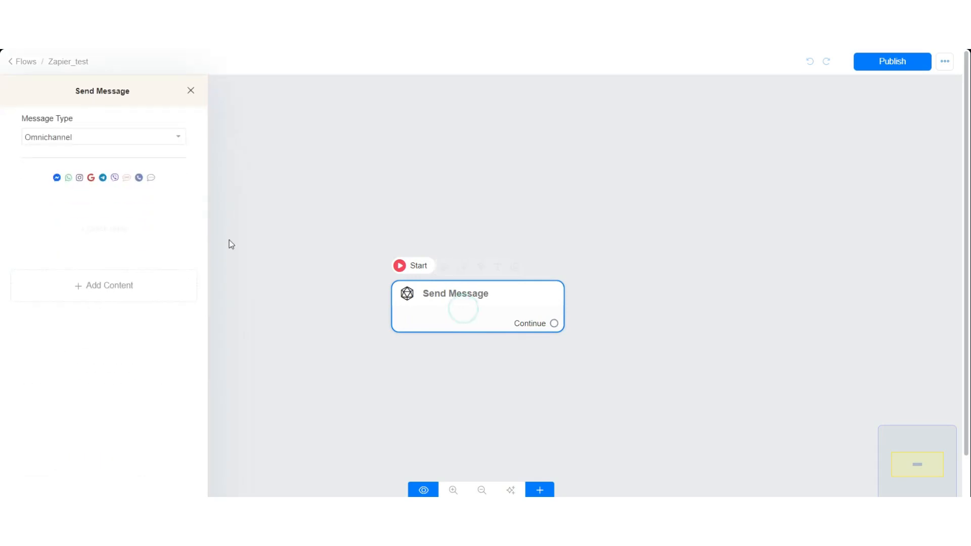
Write 'Hi {{first_name}}', ask 'Kindly enter your phone number' and expect a Phone reply
click(103, 285)
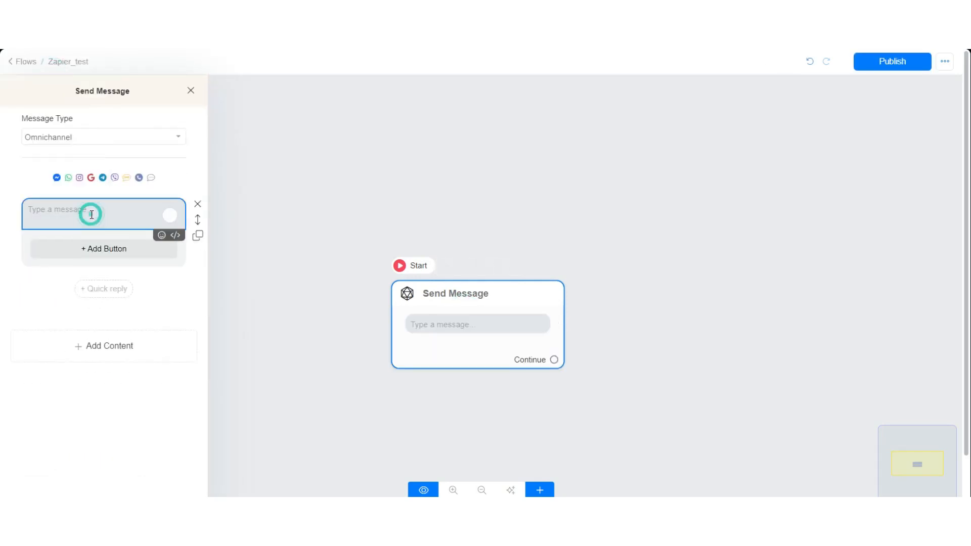
text(Hi)
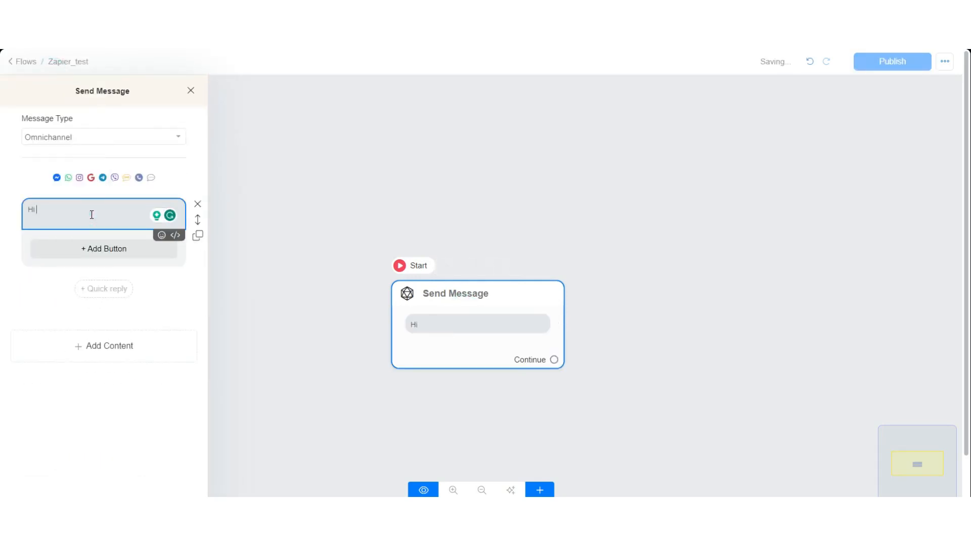
text({{first_name}})
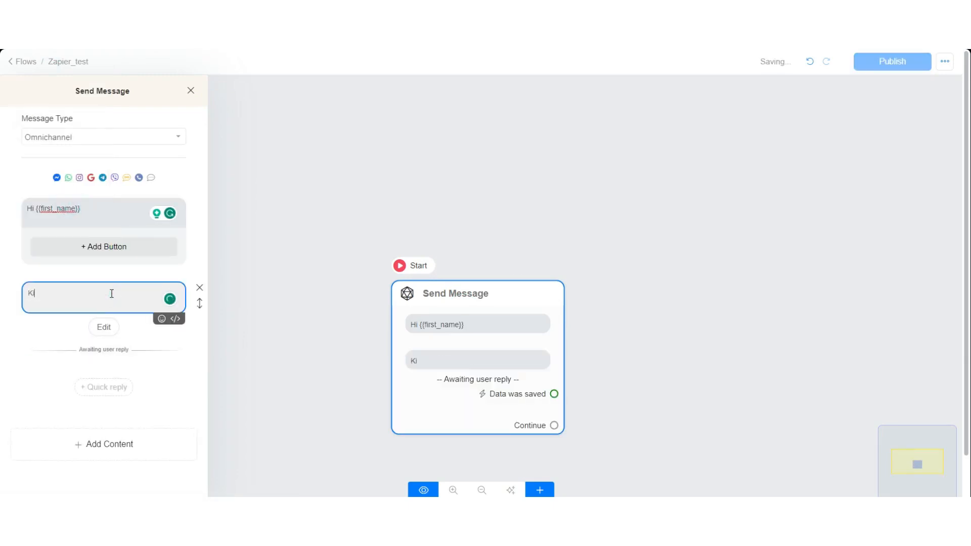
text(Kindly enter you)
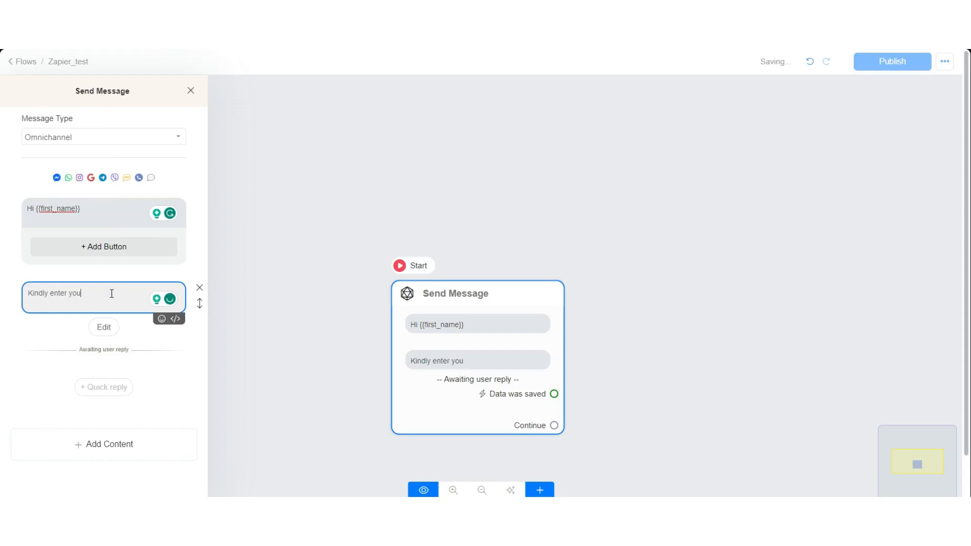
text(r p)
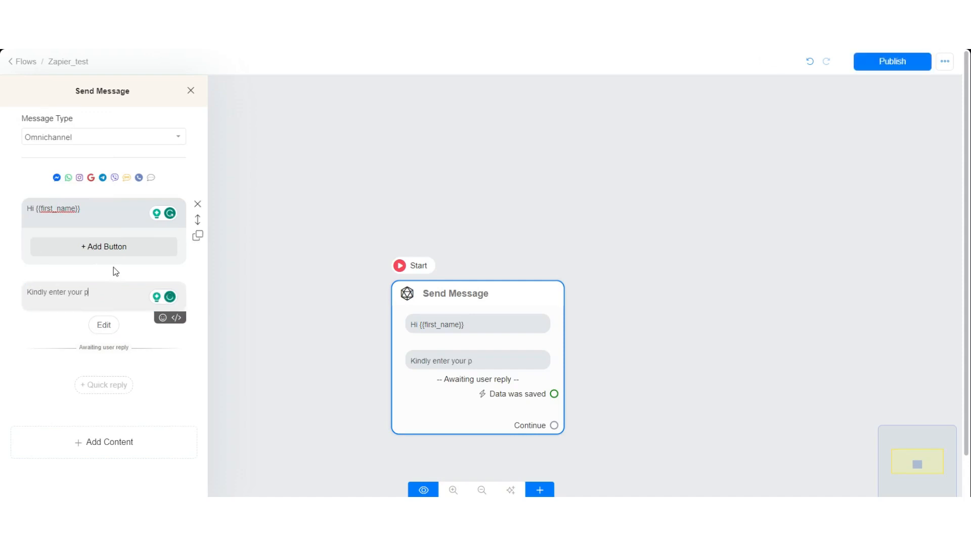
text(hone number)
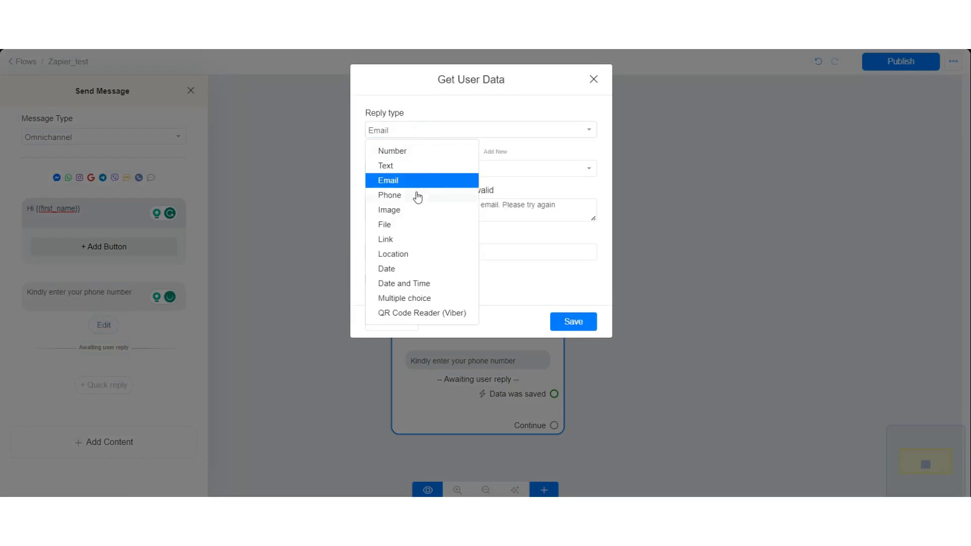
click(389, 196)
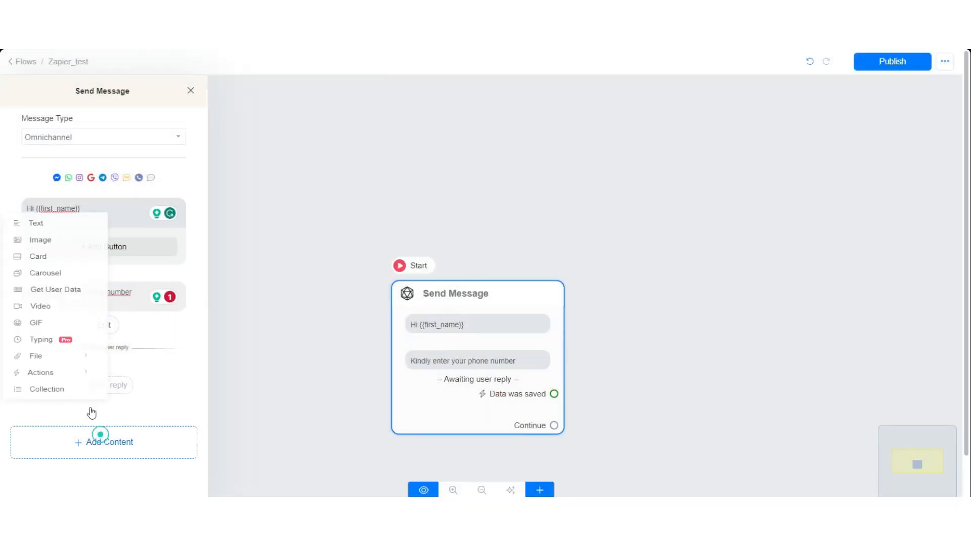
Add a Get User Data question 'Kindly enter your age' saved to the Age custom field
click(37, 223)
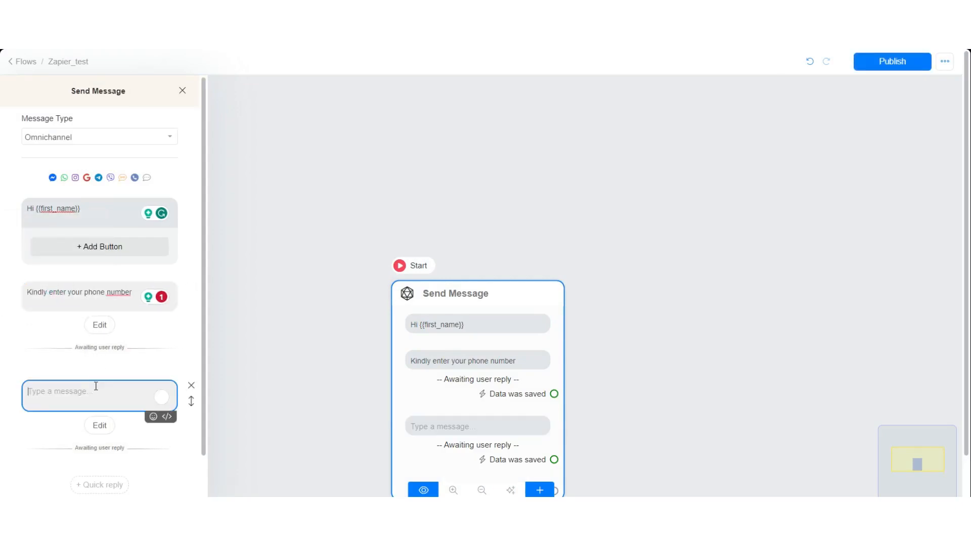
text(Kindly)
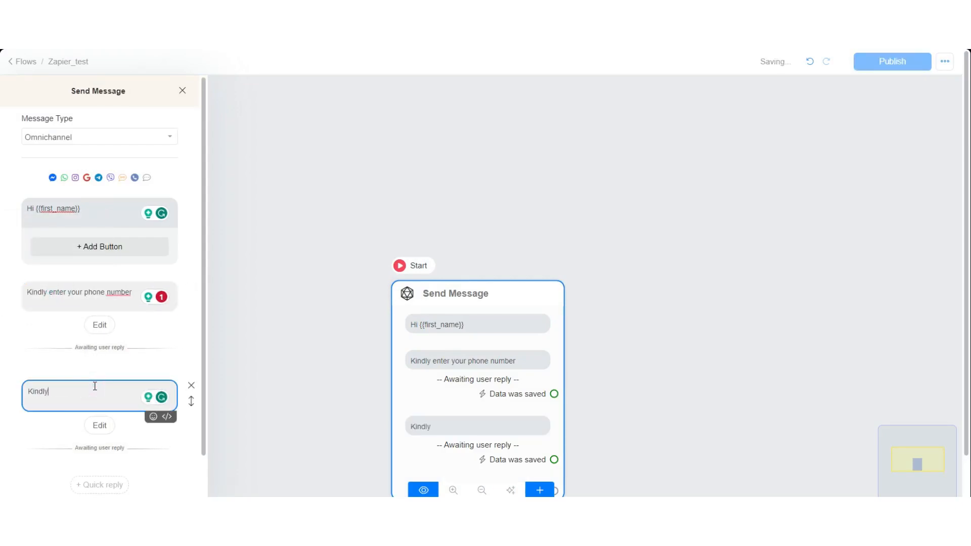
text(enter your)
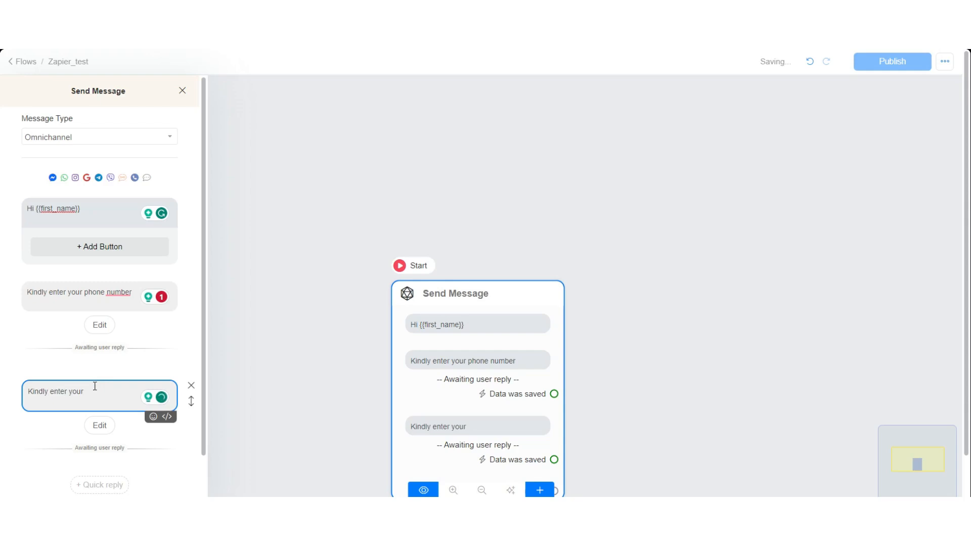
text(age)
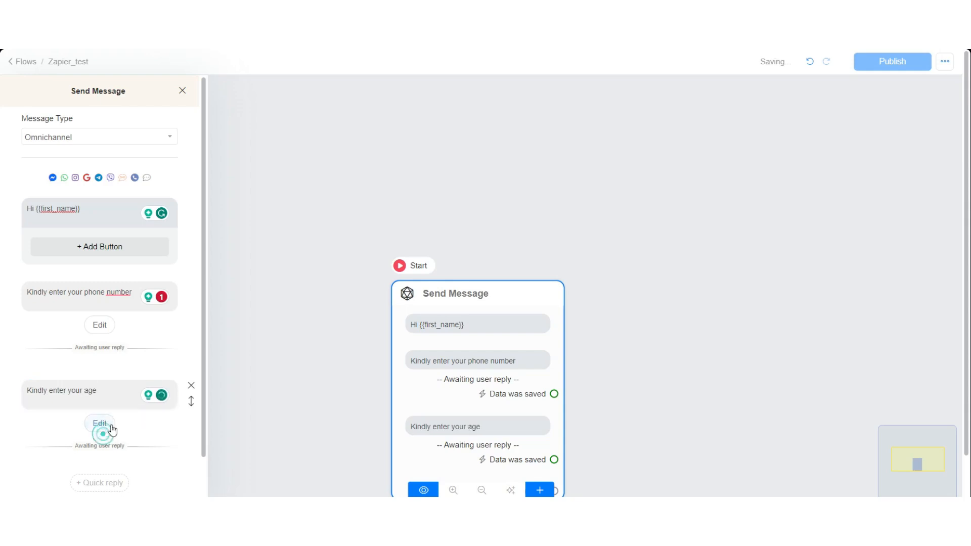
click(99, 424)
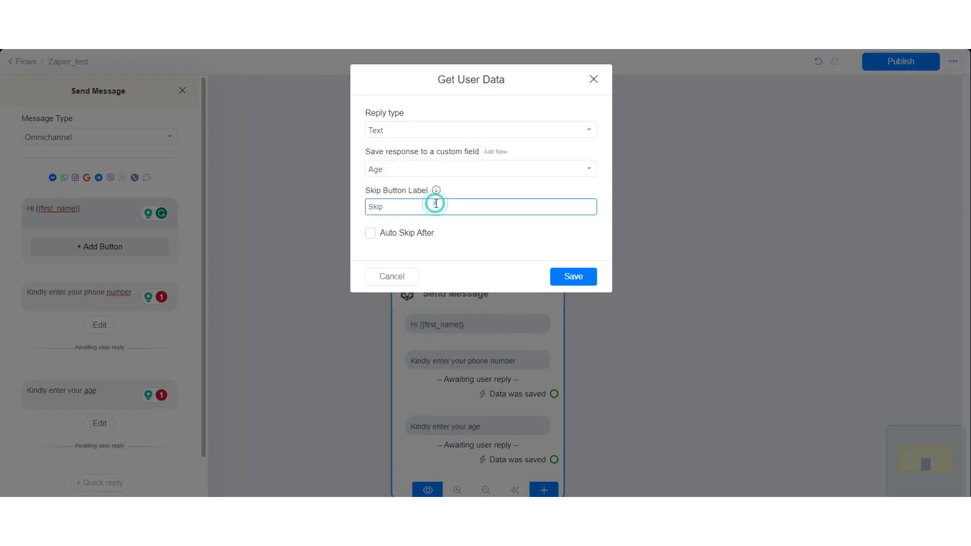
click(572, 276)
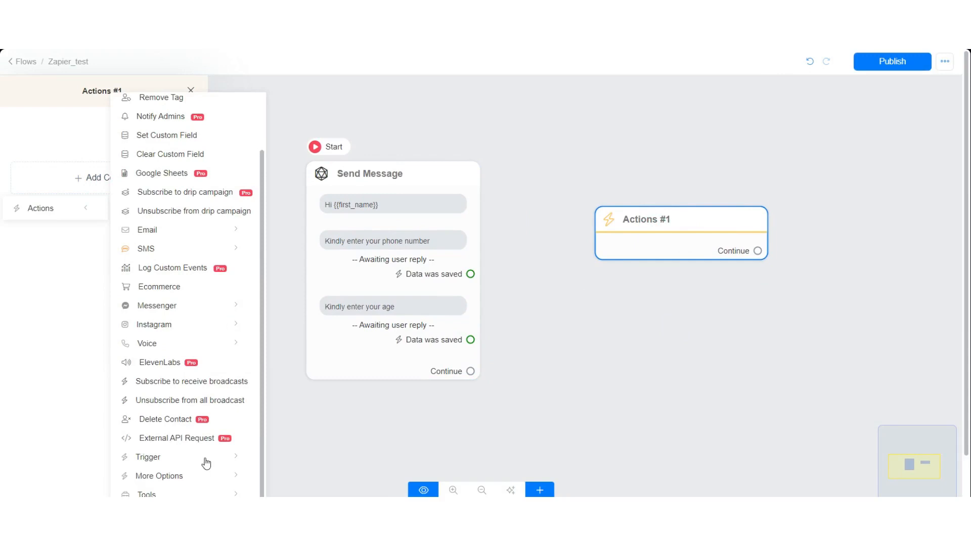
Add a Trigger Zapier action named Zapier_trigger after the age reply and publish the flow
click(148, 457)
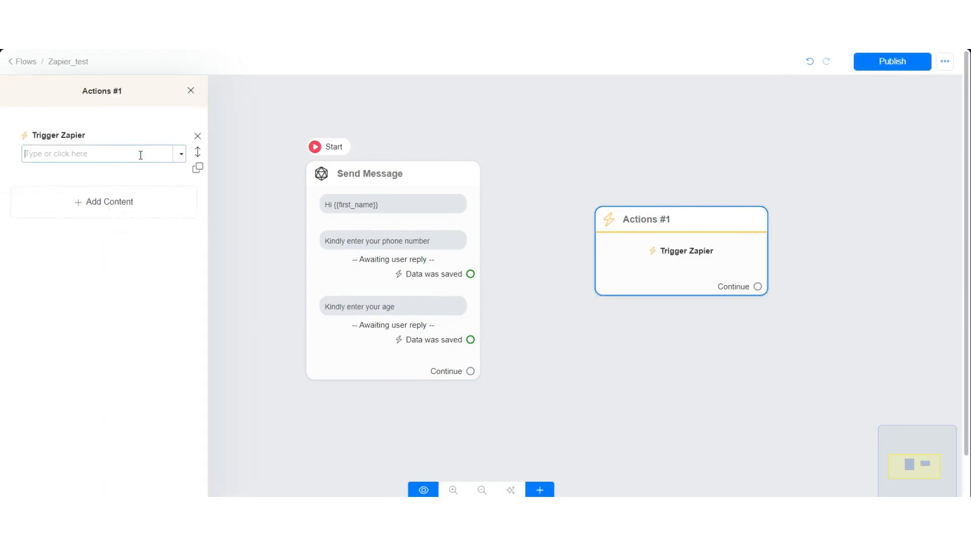
text(Zapier_tri)
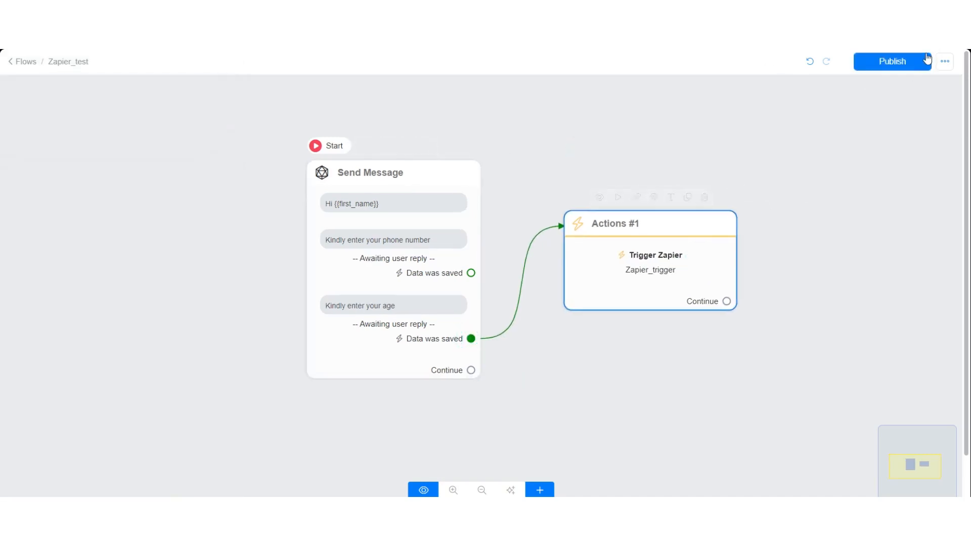
click(892, 61)
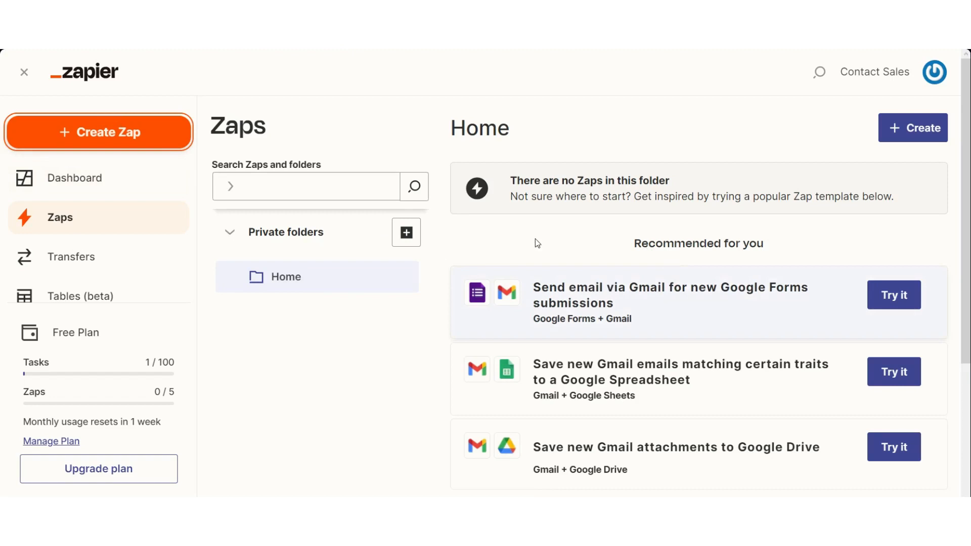
Create a new Zap and rename it from Untitled Zap to Test Zap
click(98, 132)
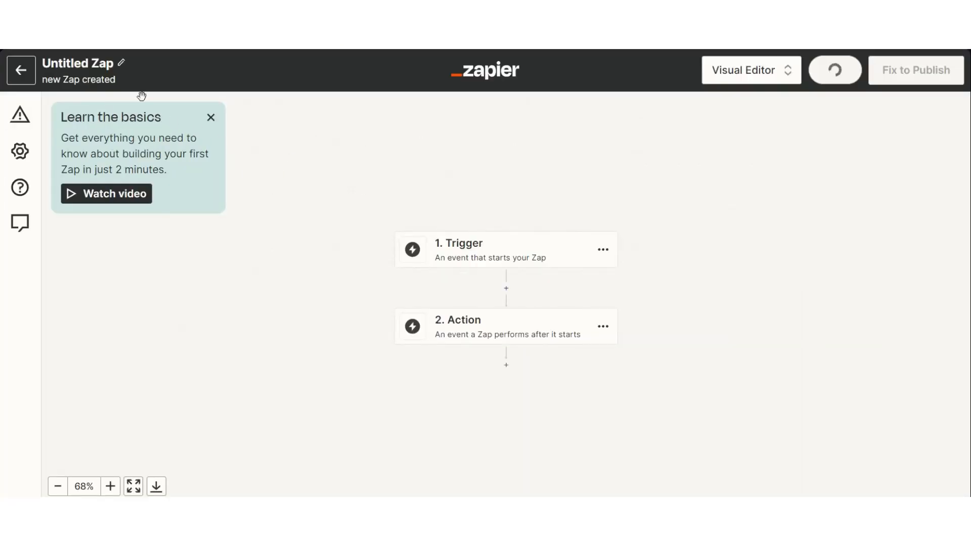
click(78, 63)
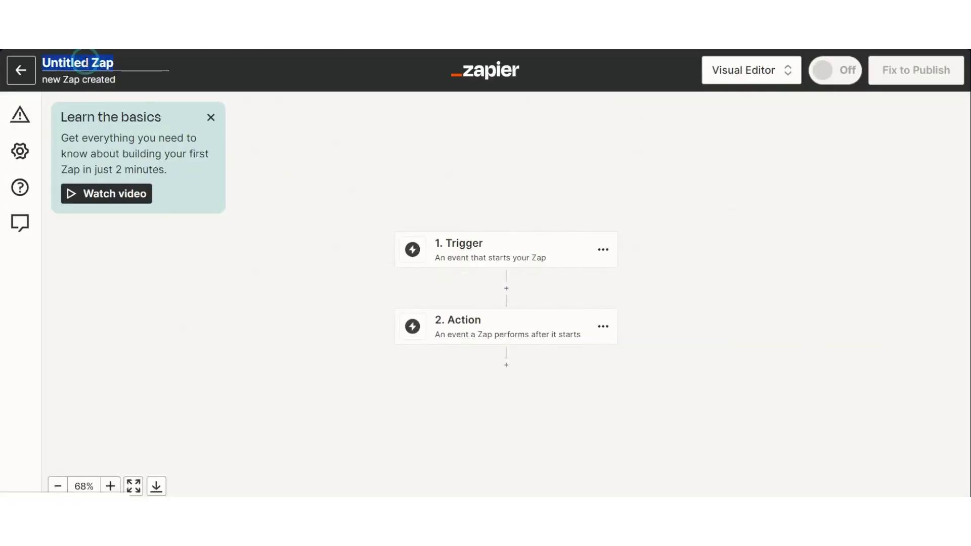
text(Test Zap)
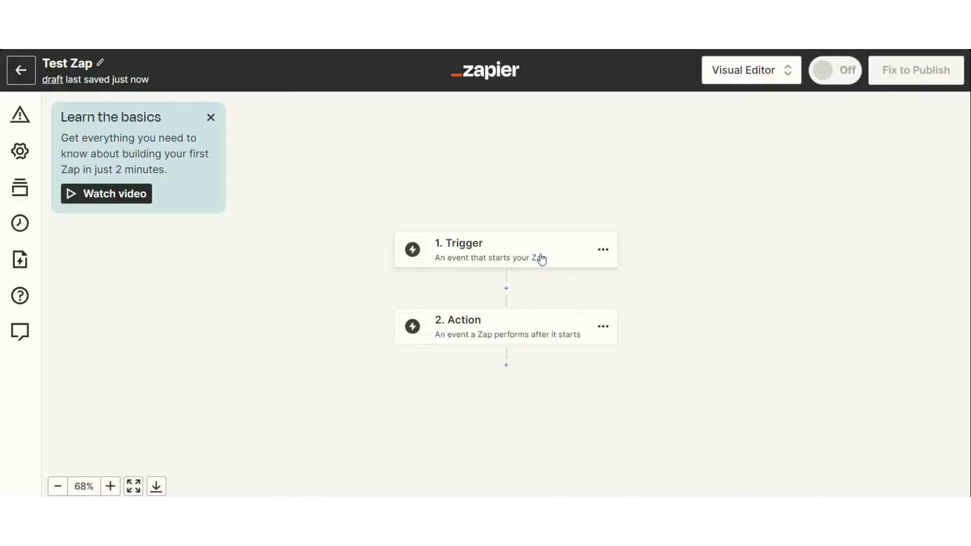
Set Chatrace as the Zap's trigger app and list its available trigger events
click(506, 250)
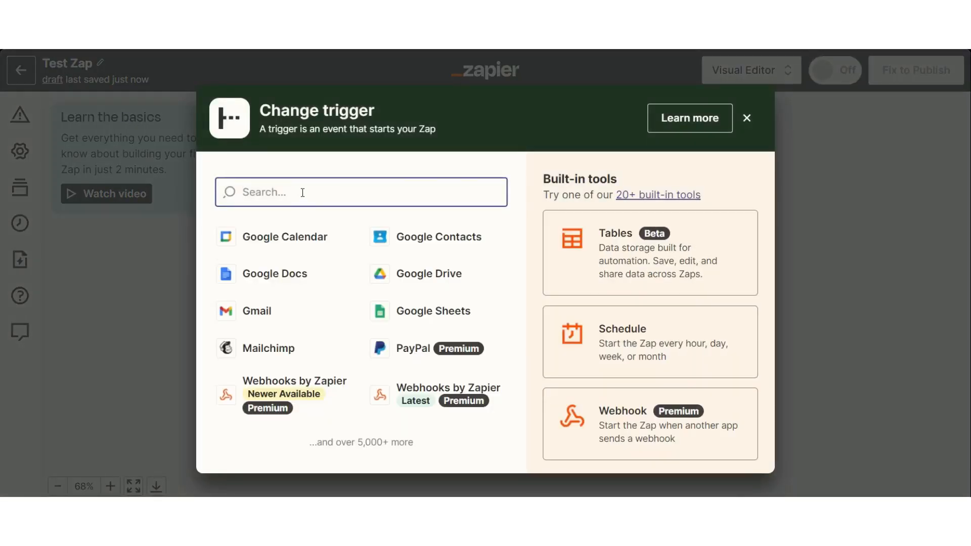
click(746, 118)
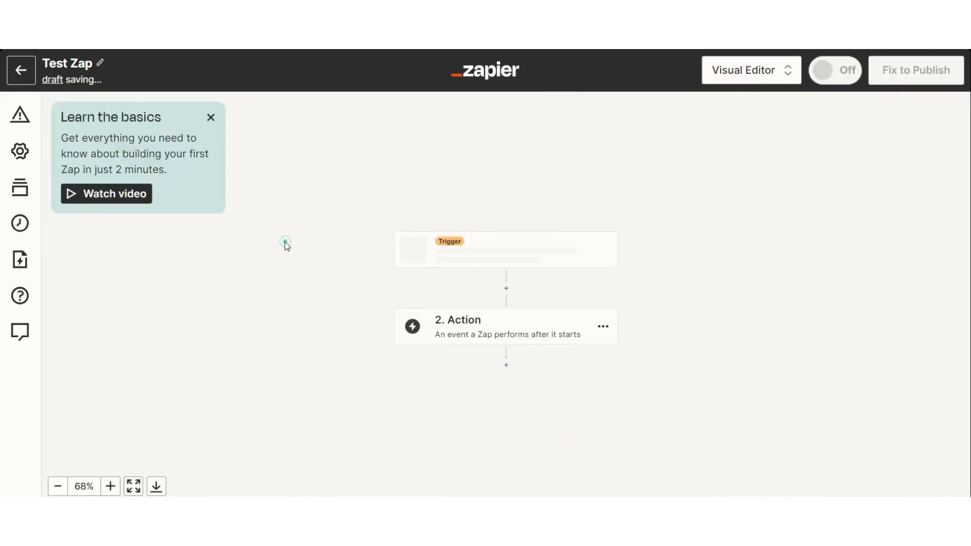
click(506, 250)
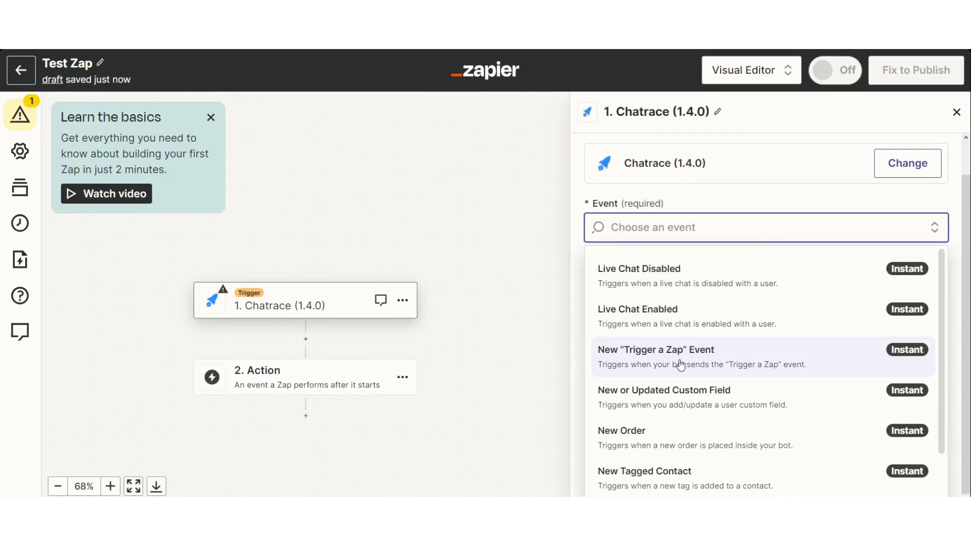
Start connecting a Chatrace account and reveal the API Access Token in Chatrace's integrations
click(655, 356)
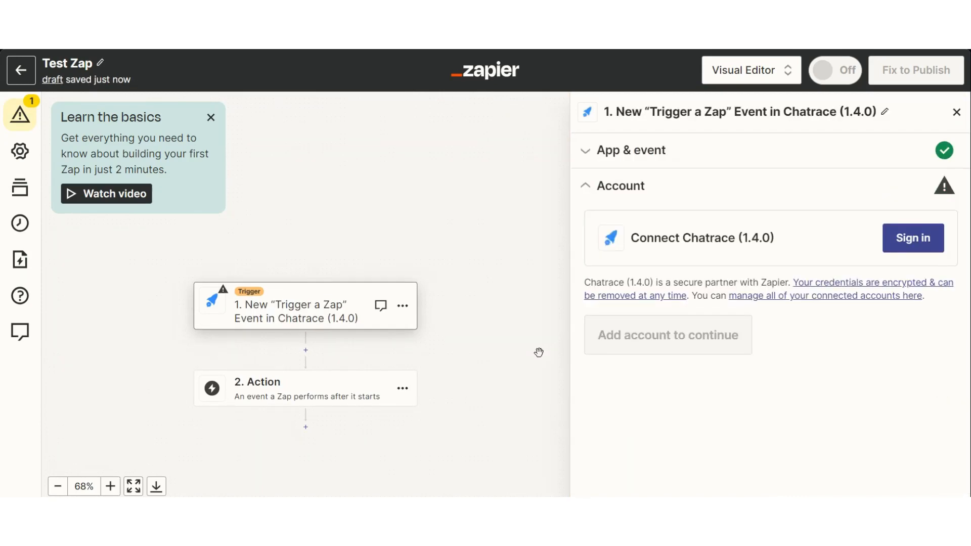
click(913, 238)
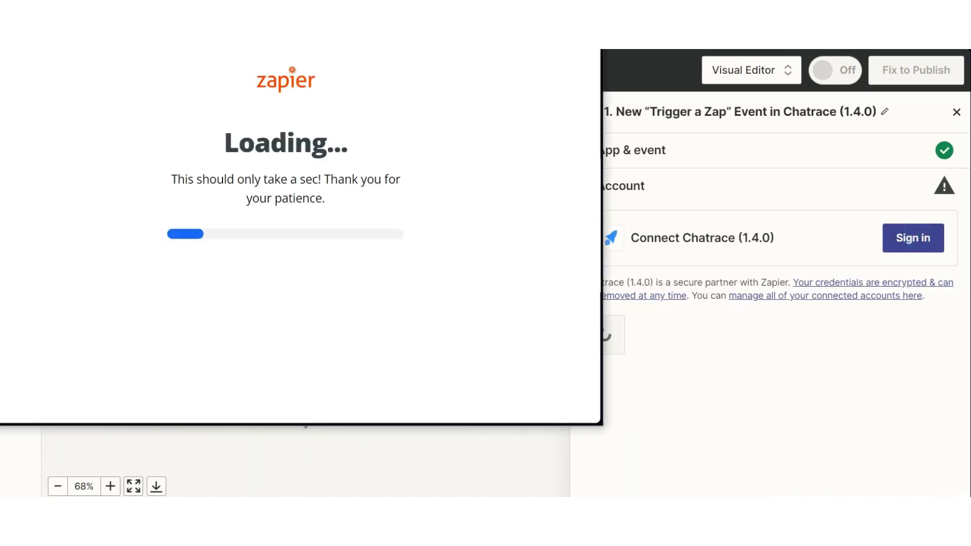
click(913, 238)
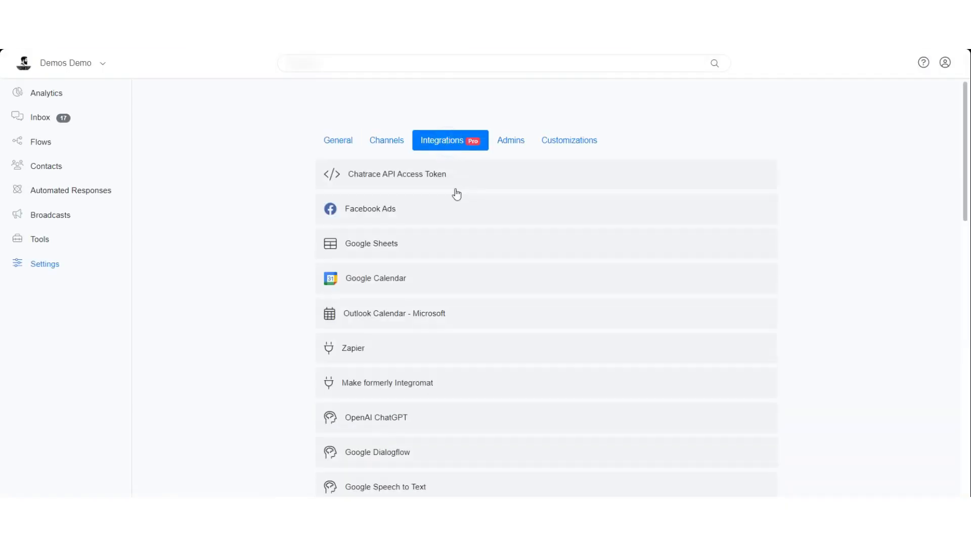
click(397, 174)
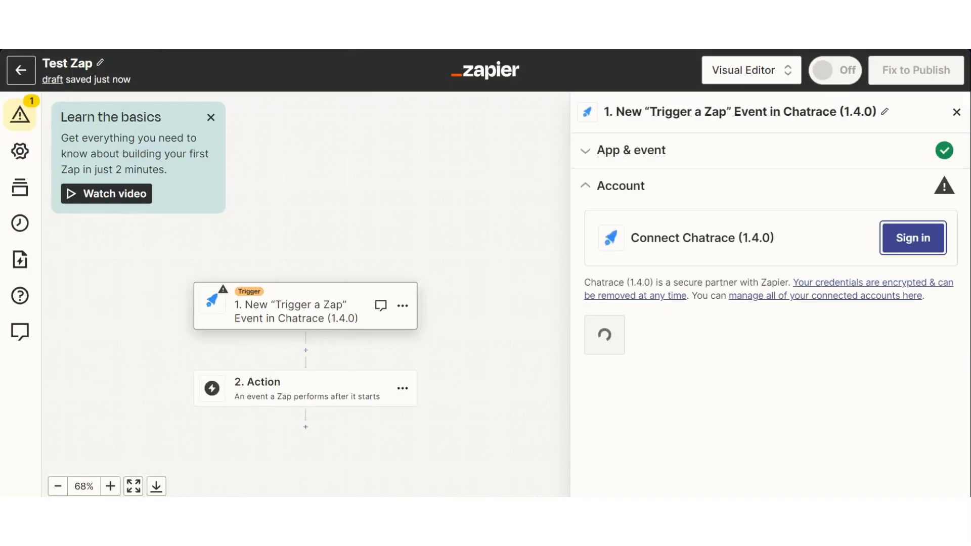
Paste the token as the Bot API key and grant Zapier access to the Chatrace account
click(913, 238)
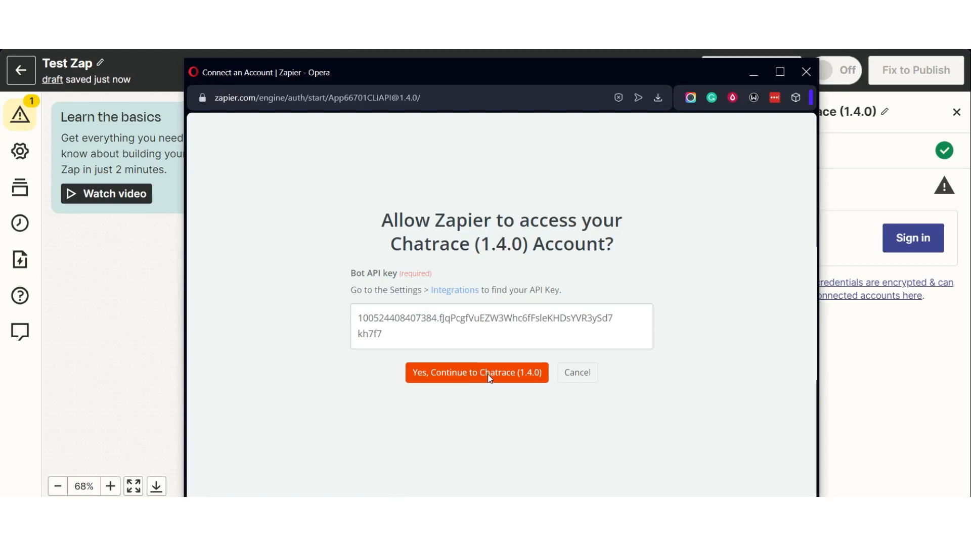
click(476, 373)
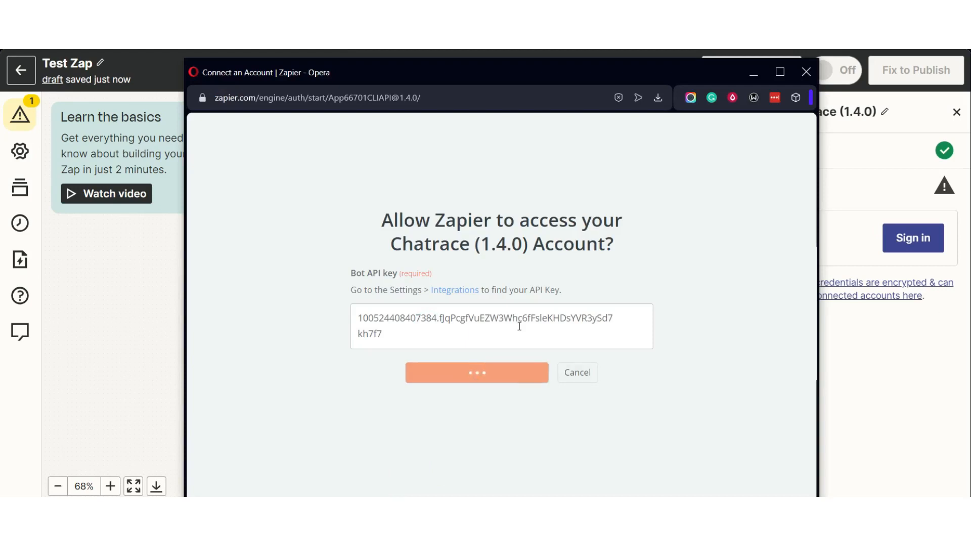
click(477, 372)
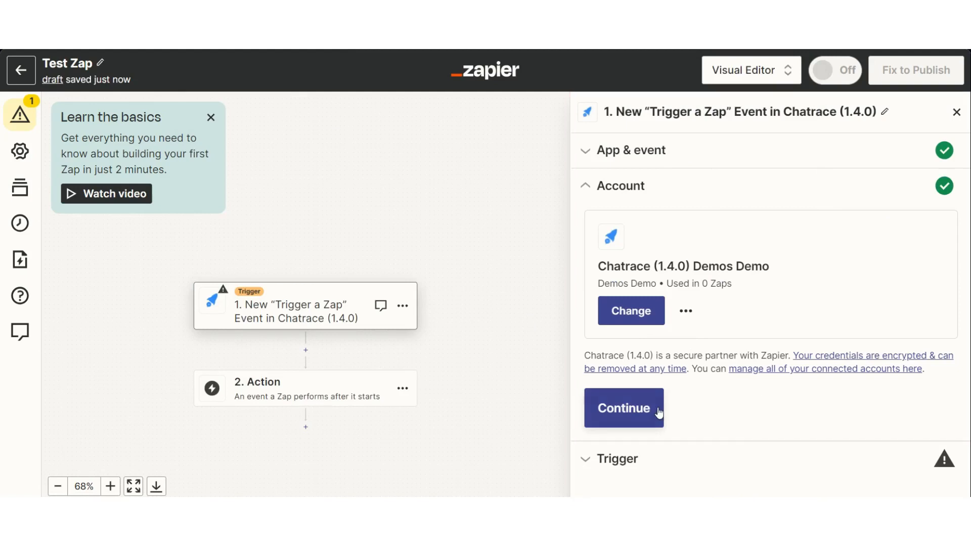
Choose the New 'Trigger a Zap' Event, run the trigger test and move on to the action step
click(623, 408)
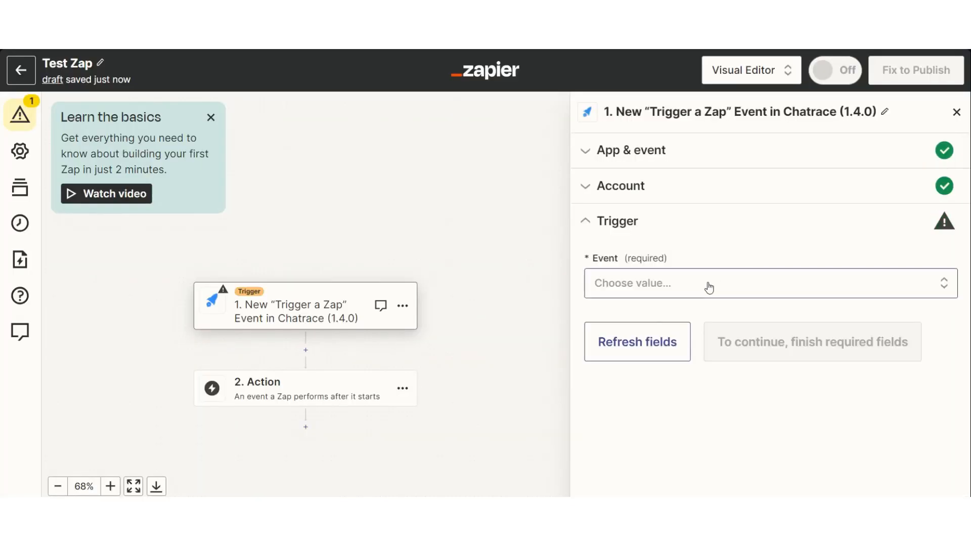
click(636, 341)
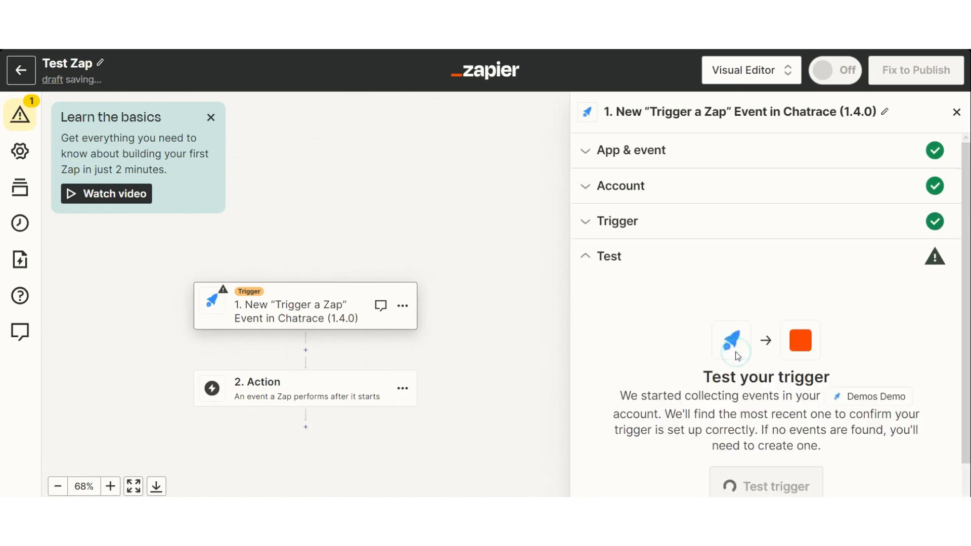
click(765, 487)
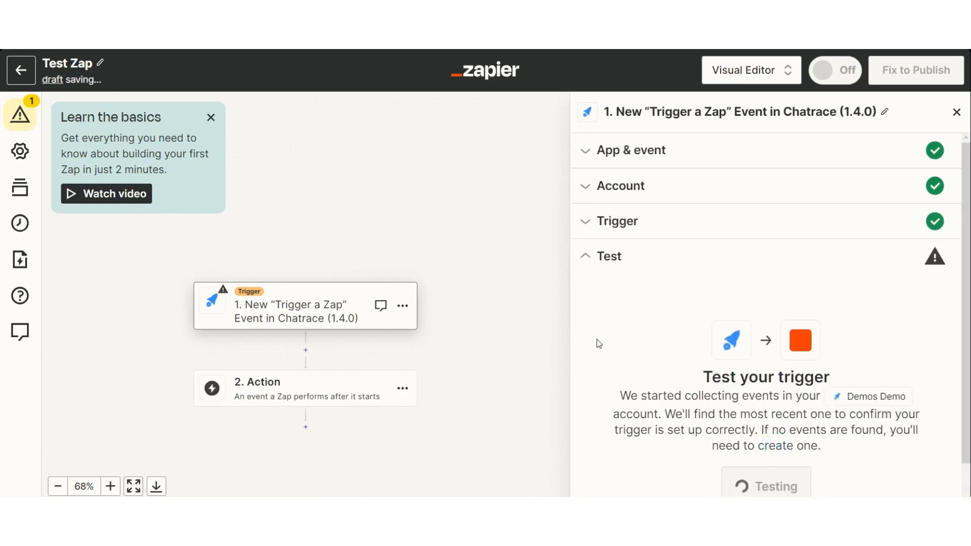
click(766, 487)
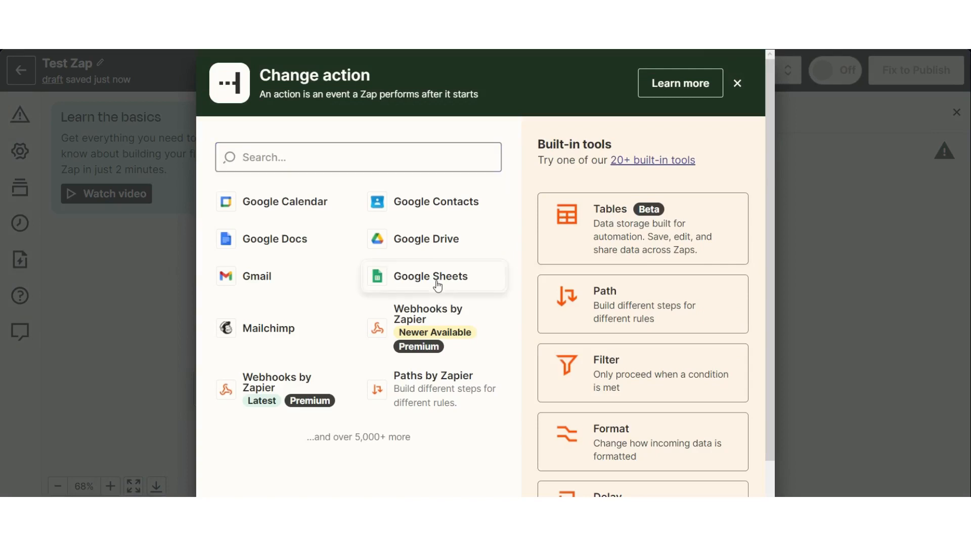
Make the action Google Sheets' Create Multiple Spreadsheet Rows with the connected account and Test Sheet
click(431, 276)
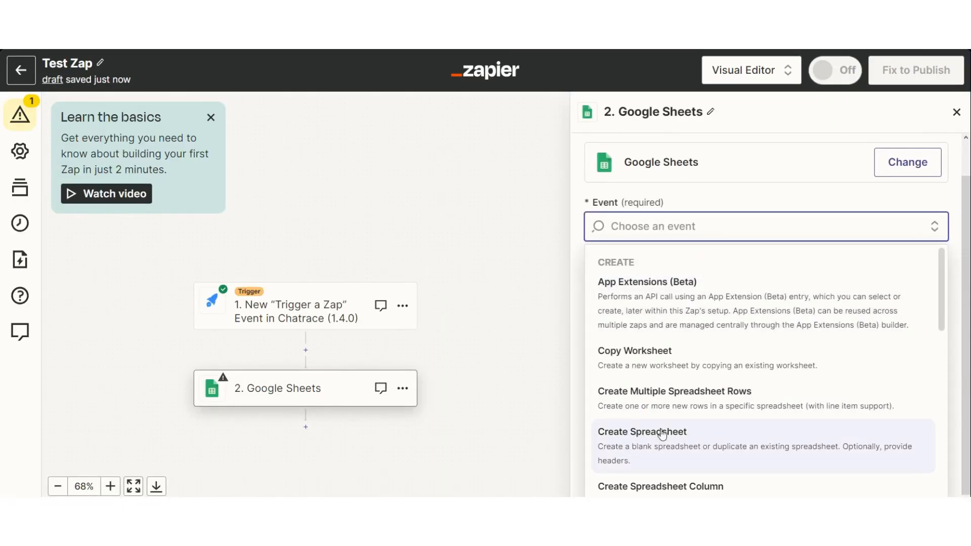
click(674, 390)
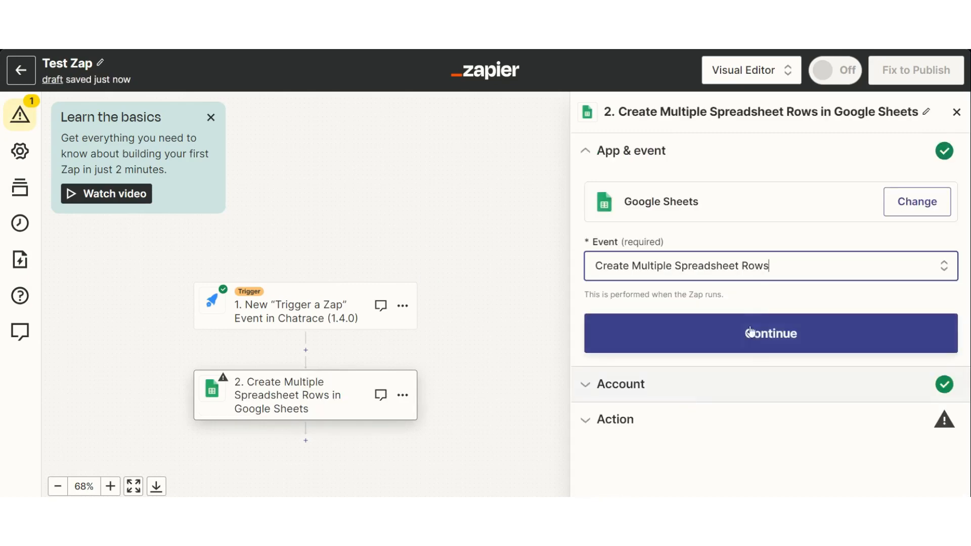
click(770, 332)
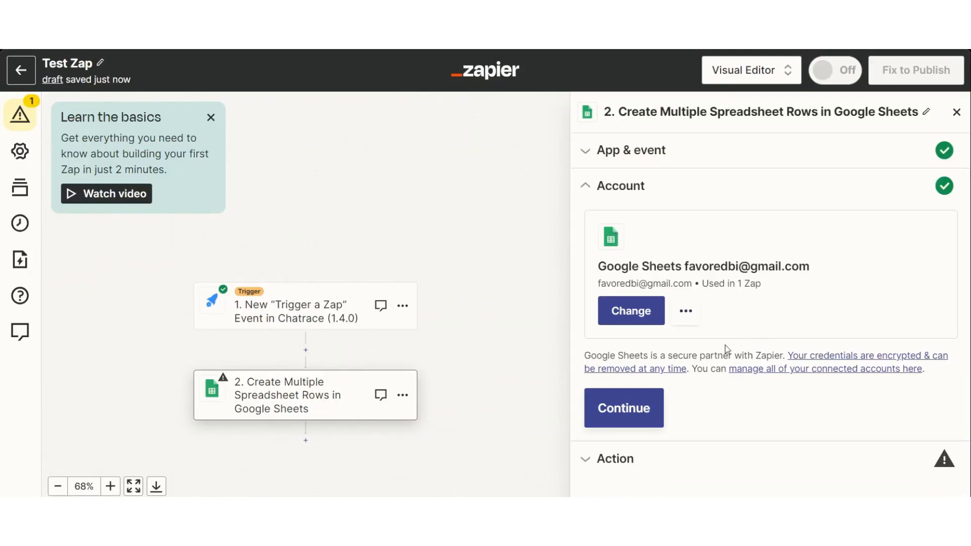
click(623, 407)
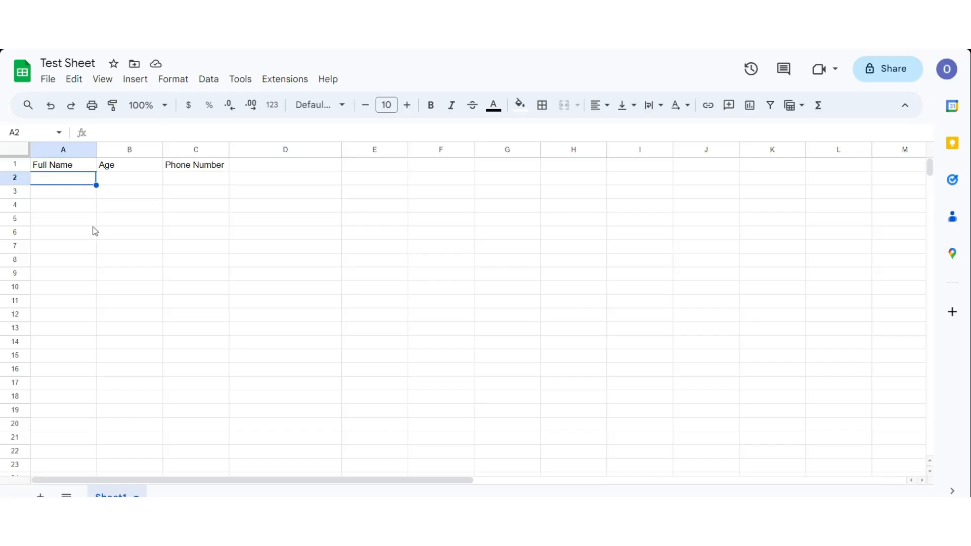
click(129, 204)
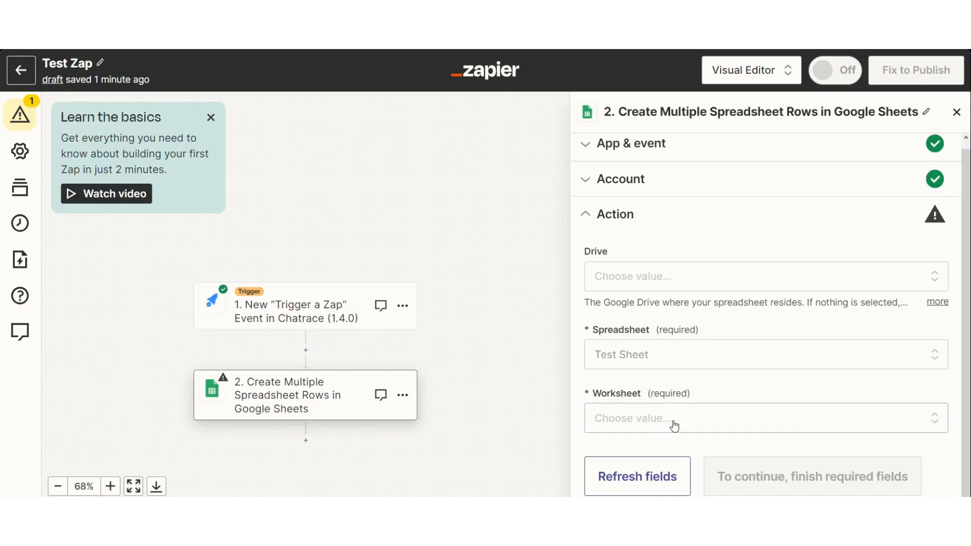
Choose Sheet1 as the worksheet and map Full Name, Age and Phone Number to the Chatrace fields
click(675, 418)
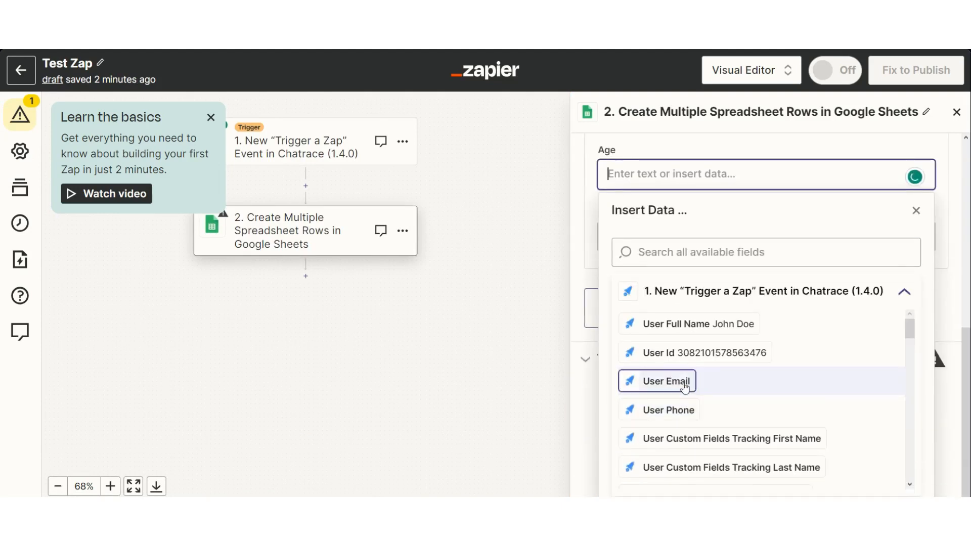
scroll(down, 3)
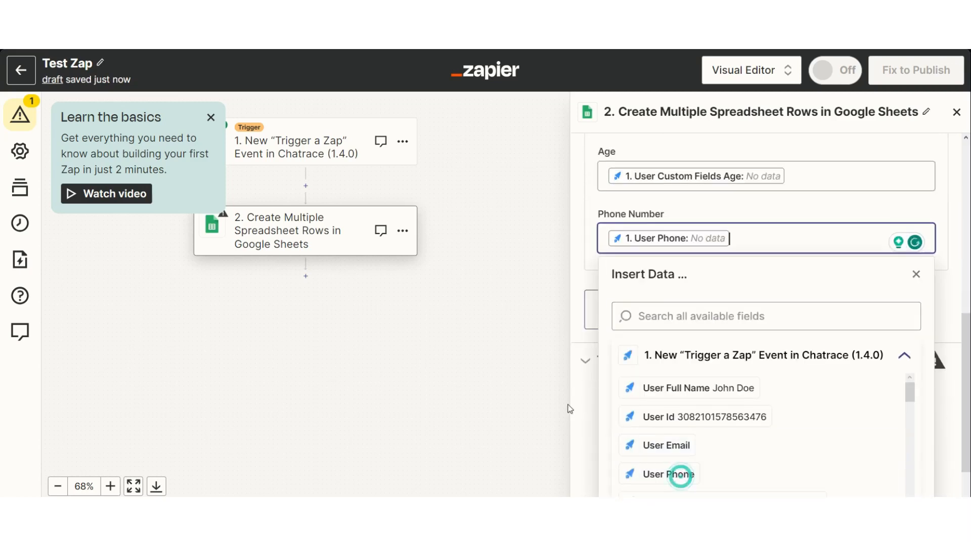
click(671, 474)
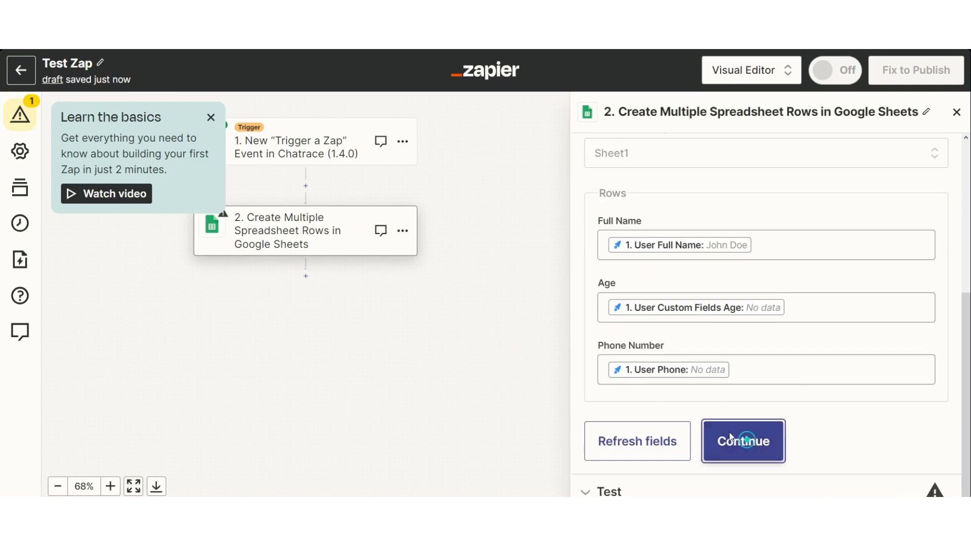
Skip testing the Google Sheets action so both Zap steps show complete
click(742, 441)
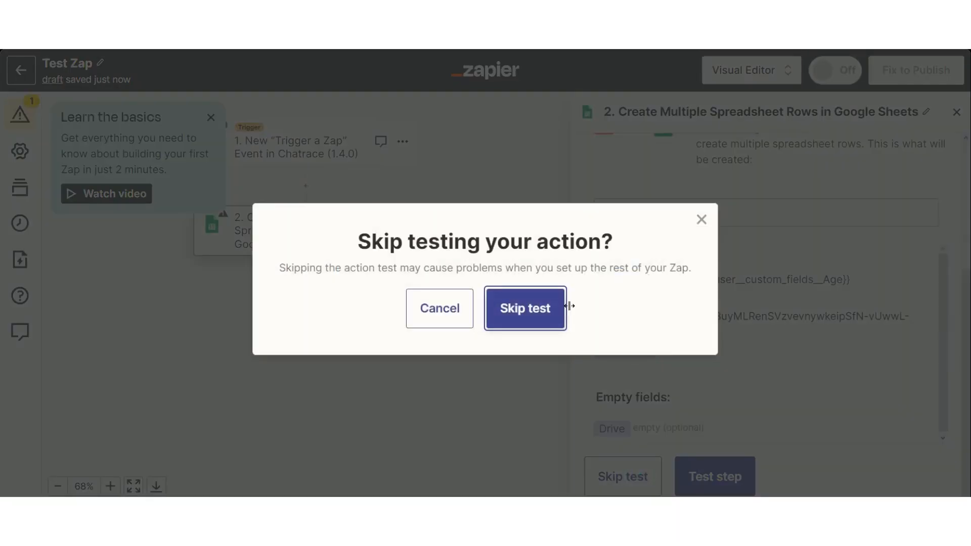
click(525, 309)
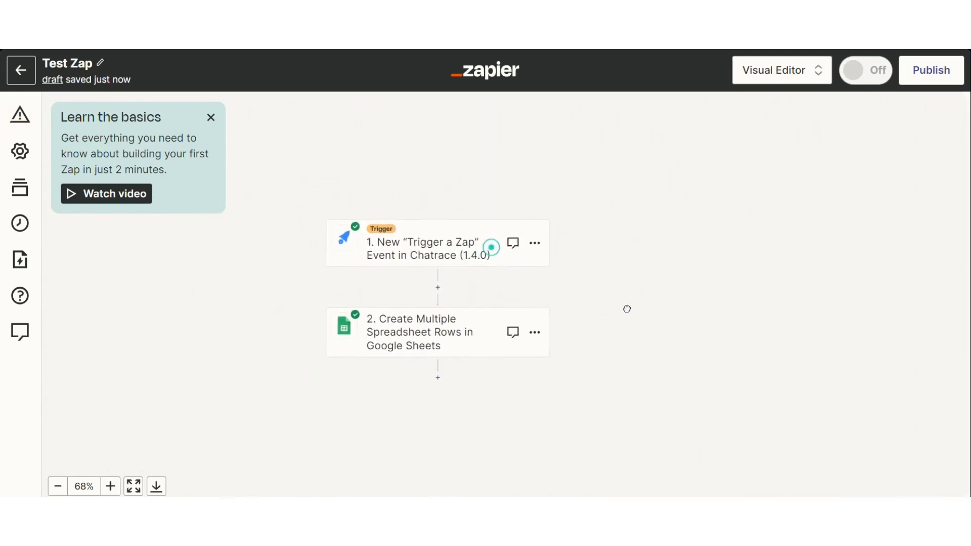
Start a preview of the Chatrace flow on the Telegram channel
click(931, 70)
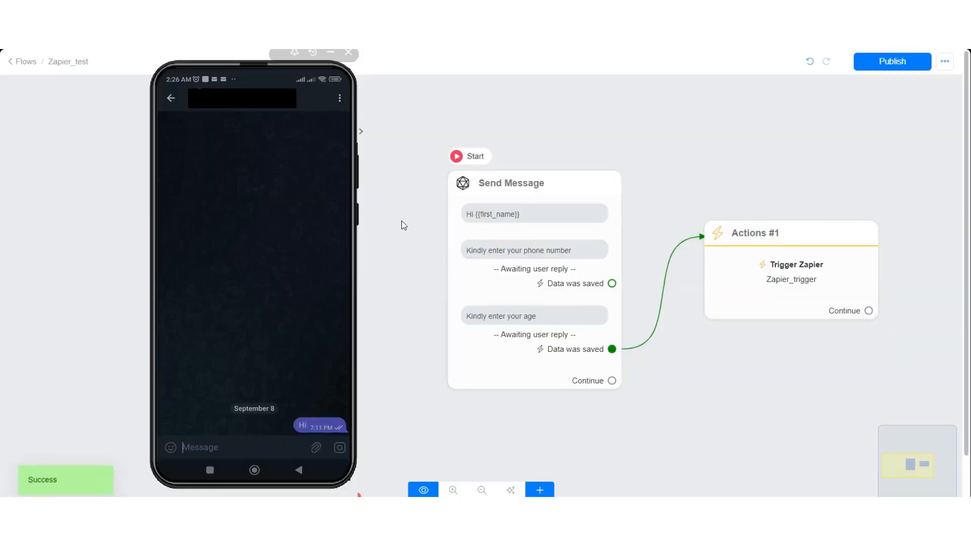
click(423, 489)
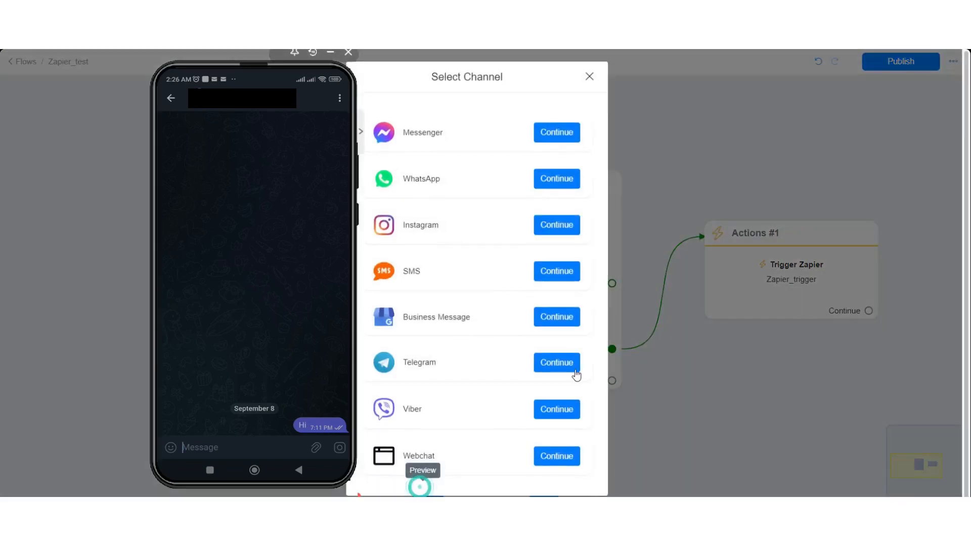
click(555, 362)
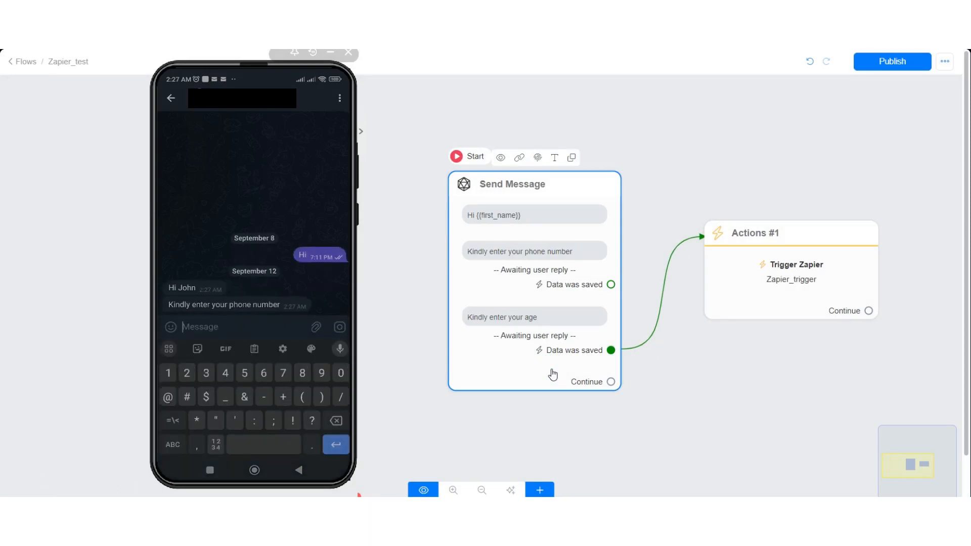
Reply to the bot with phone 123456789 and age 25, then view the new John Doe row in Test Sheet
text(12345)
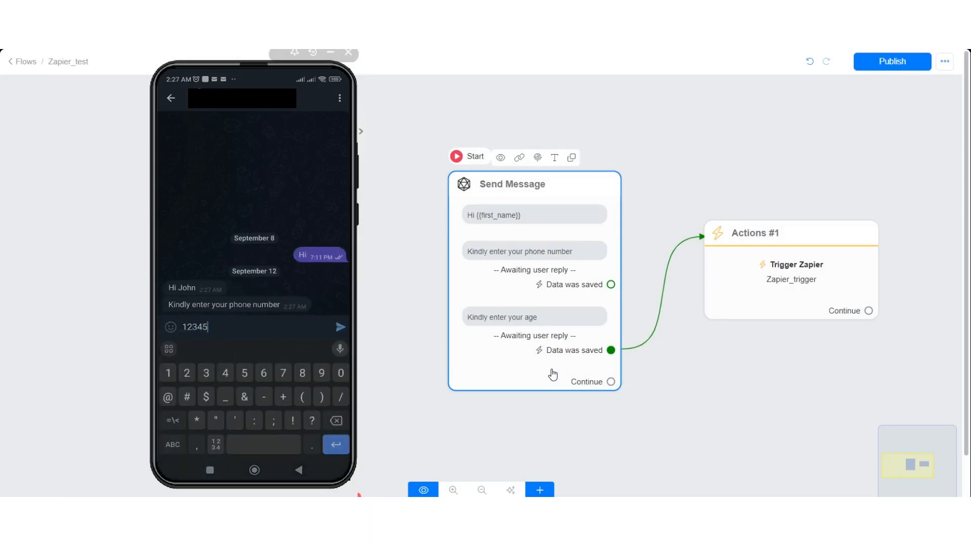
text(6789)
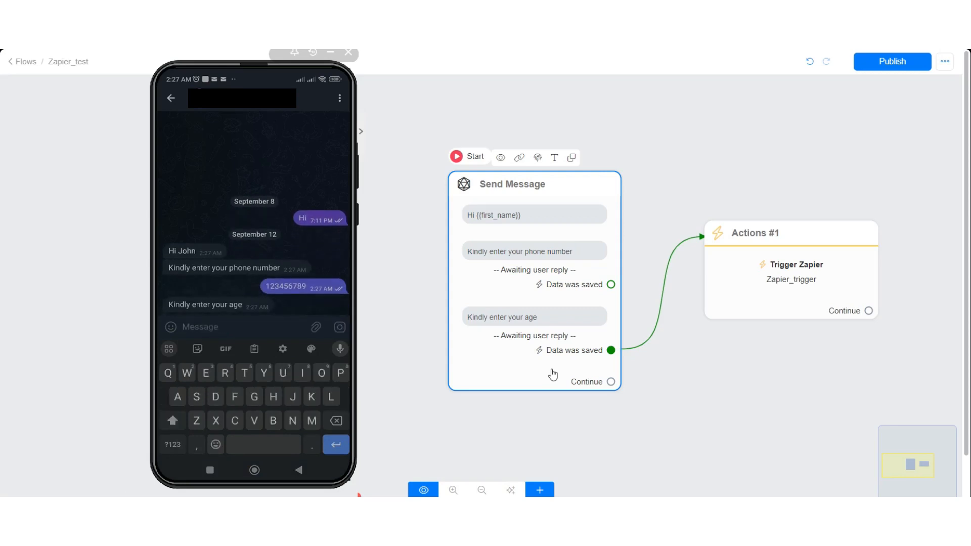
click(172, 445)
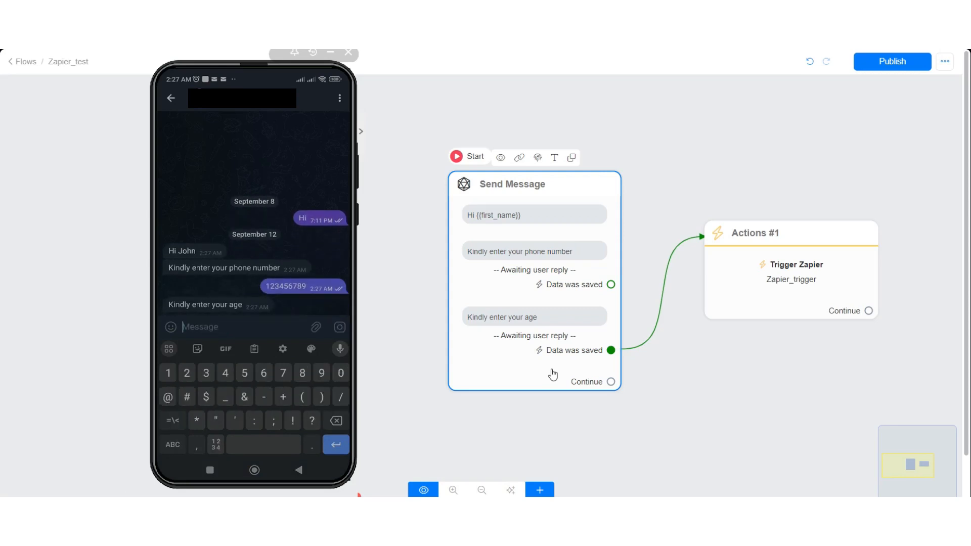
text(25)
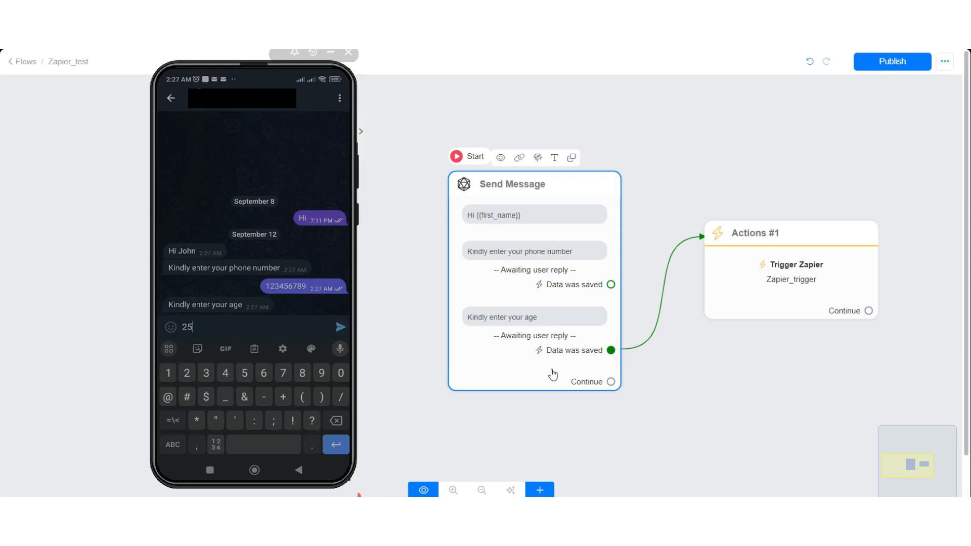
click(340, 326)
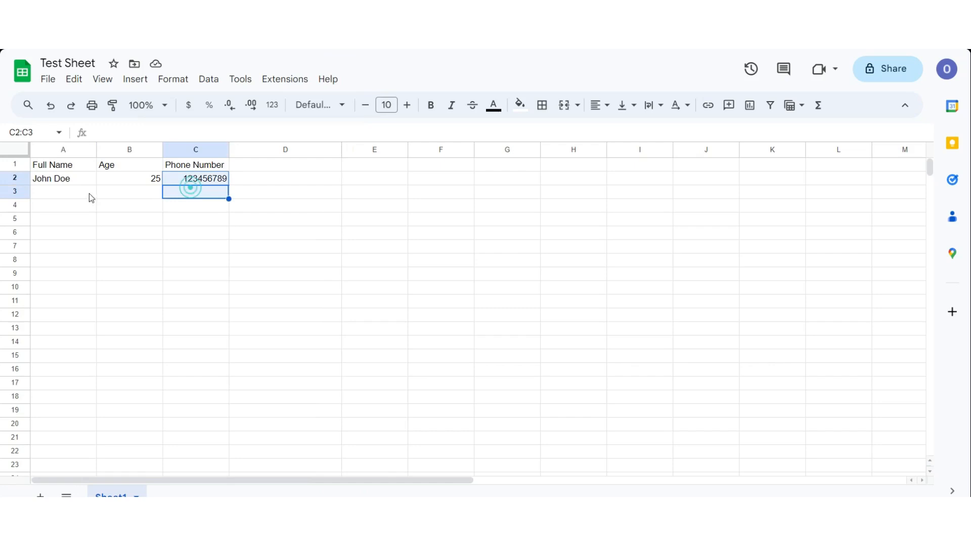
click(63, 191)
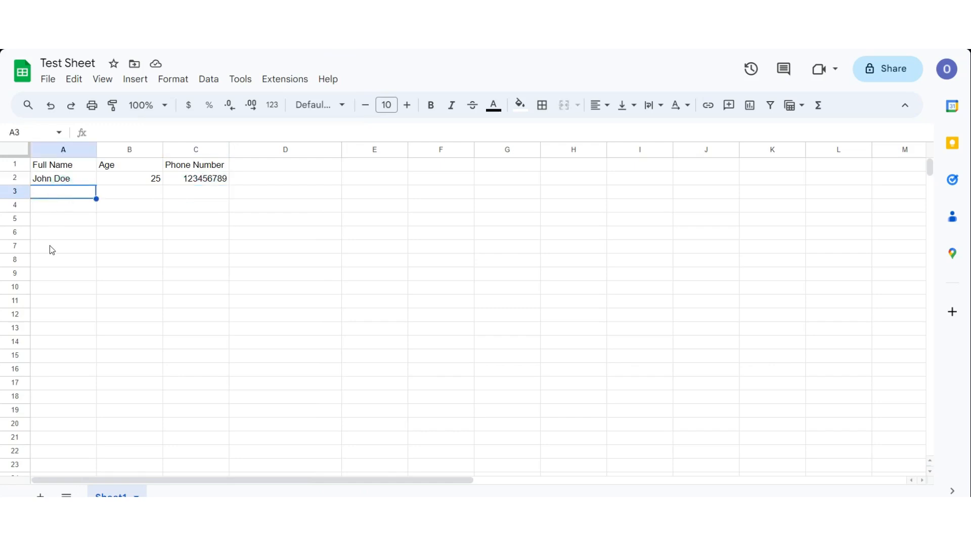